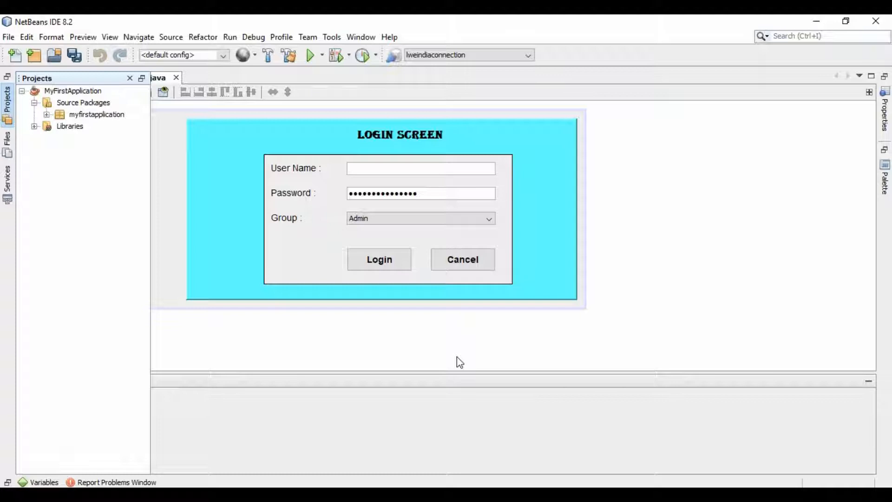
mouse_move(269, 308)
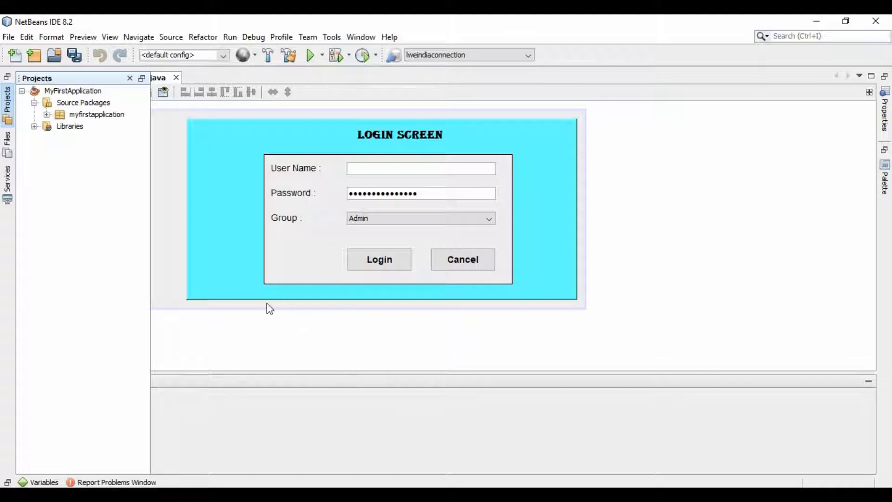
mouse_move(239, 287)
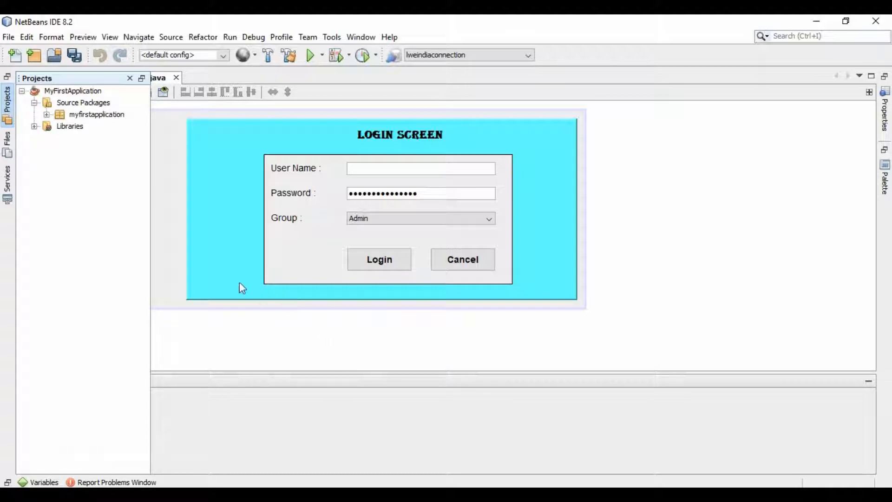
mouse_move(178, 240)
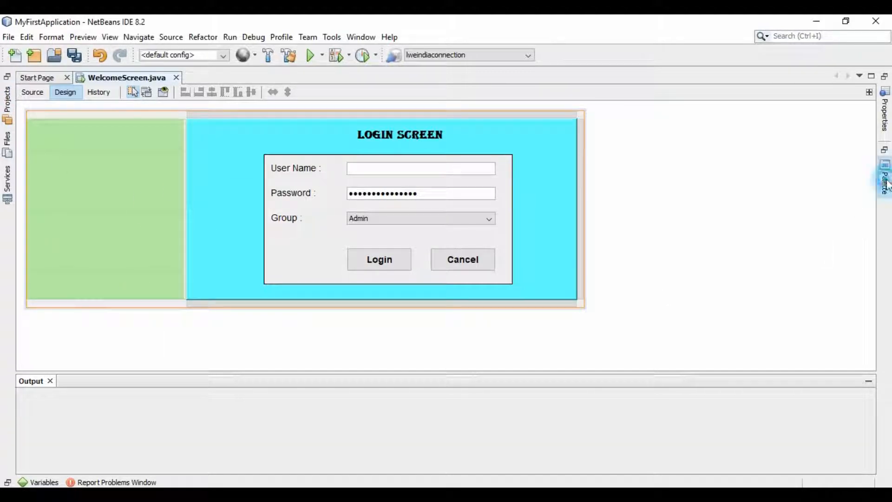
- Drop a Swing Panel from the Palette into the empty left area of WelcomeScreen
click(885, 179)
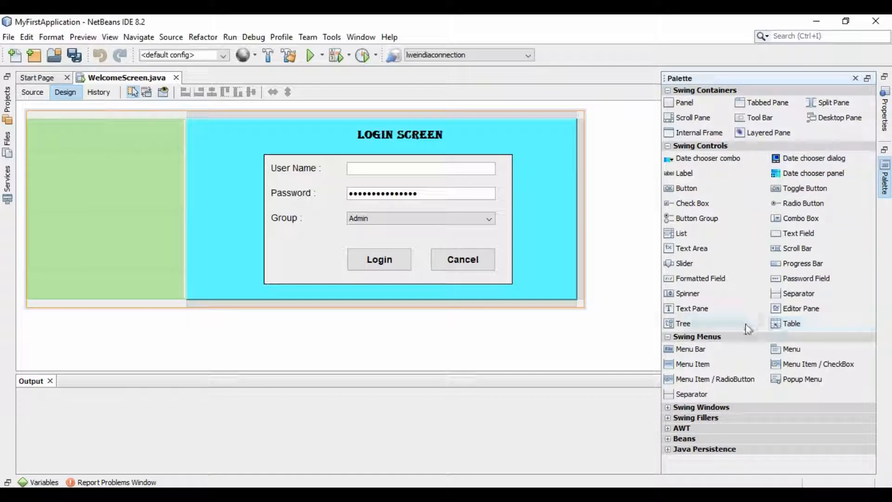
mouse_move(733, 329)
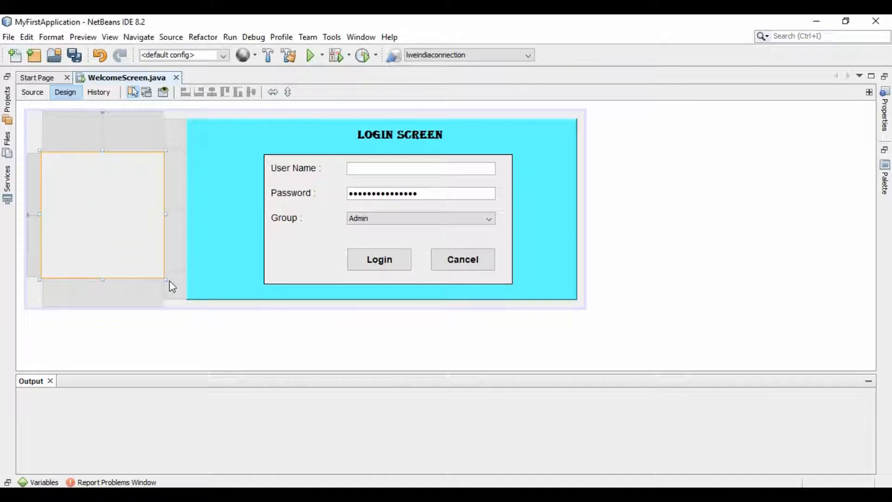
click(114, 249)
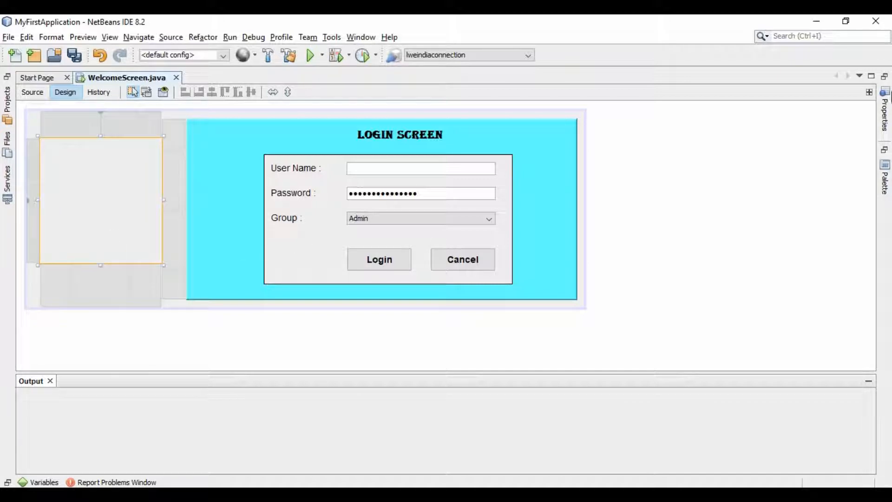
- Add label jLabel6 inside the left panel, select it, and reopen the project tree
click(885, 177)
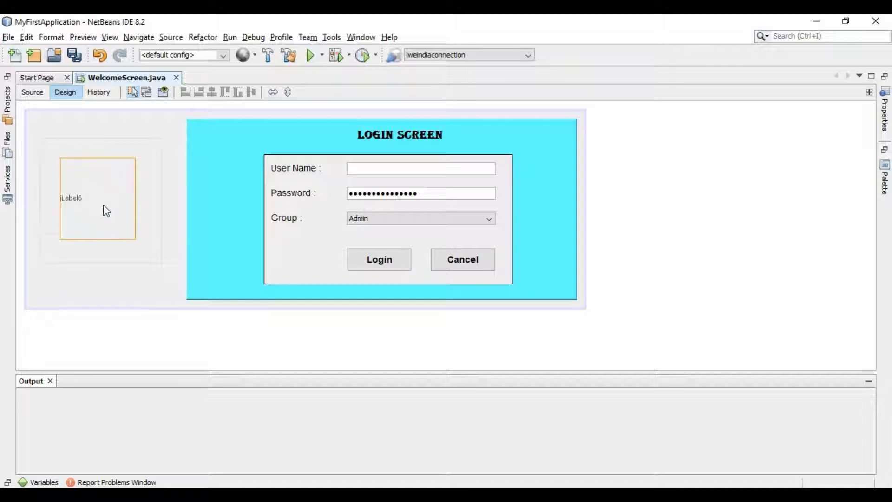
click(97, 198)
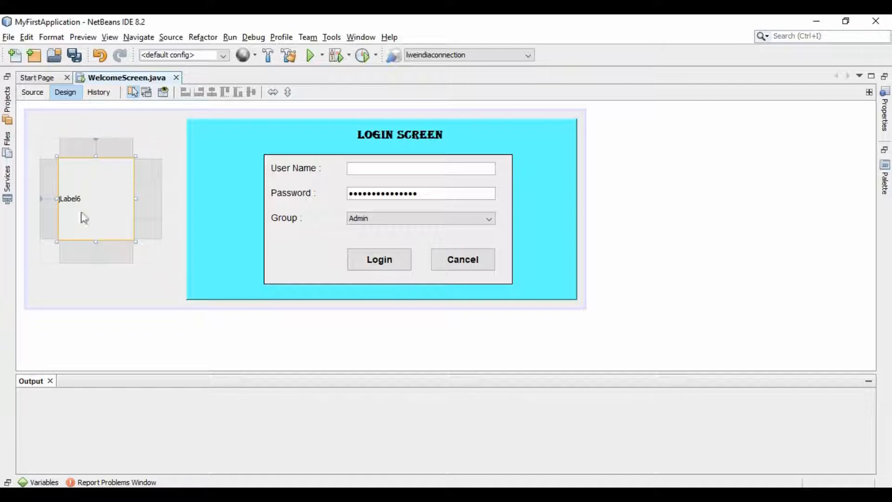
click(7, 103)
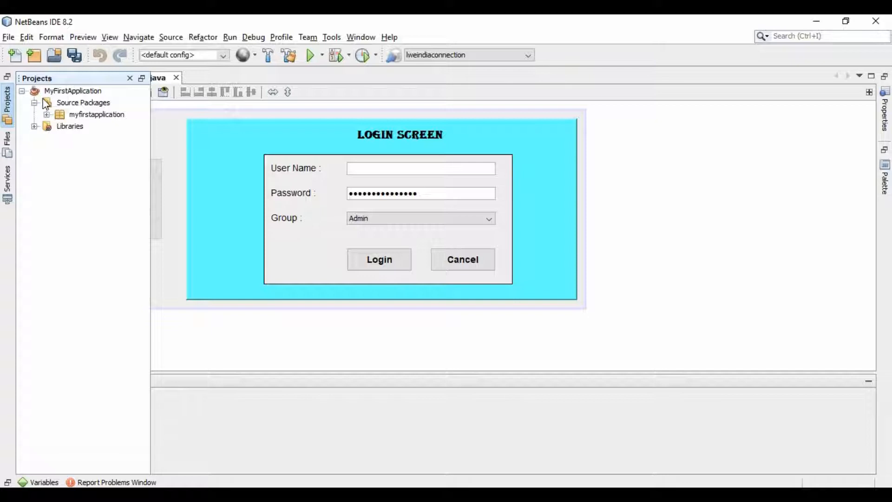
- Create a new folder named Image under Source Packages
right_click(83, 103)
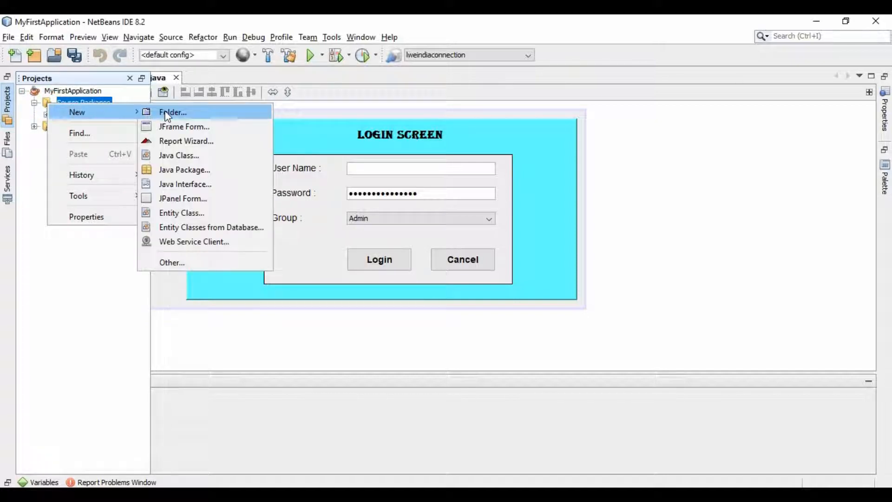
click(173, 112)
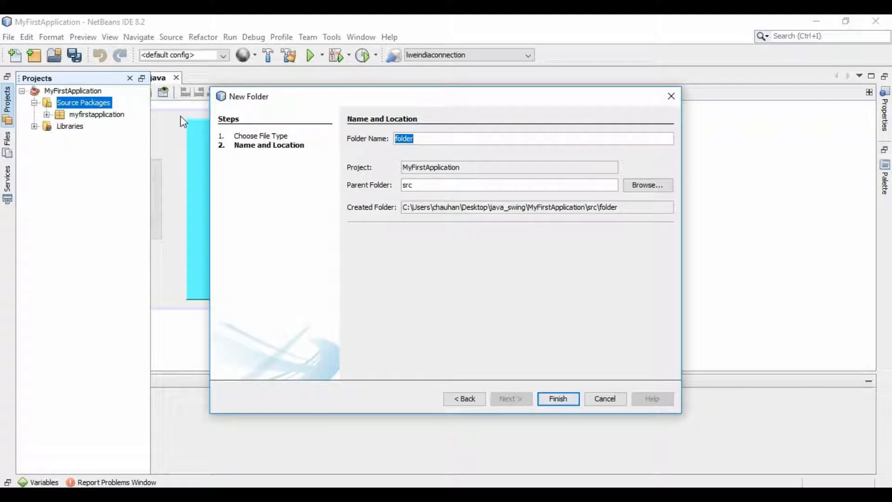
text(Image)
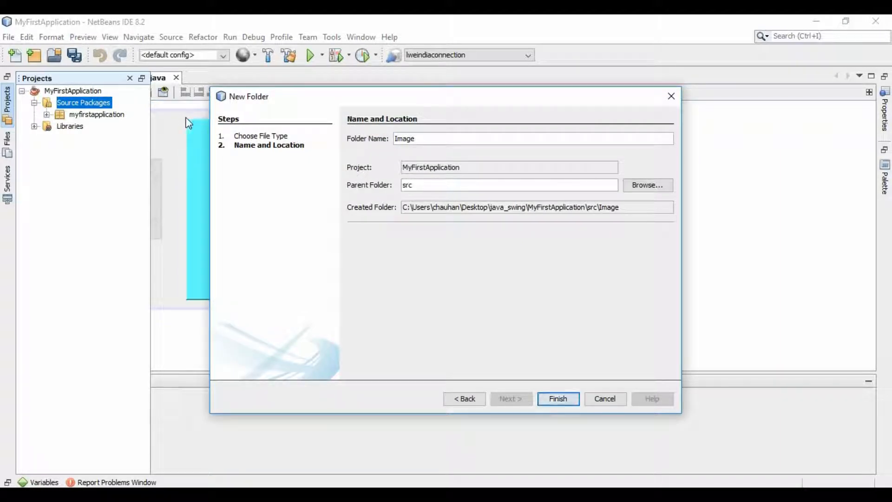
click(557, 398)
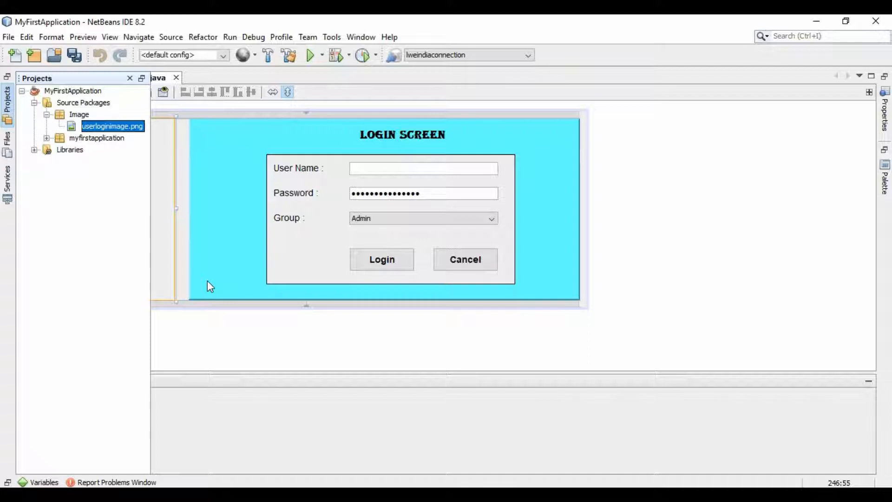
mouse_move(125, 157)
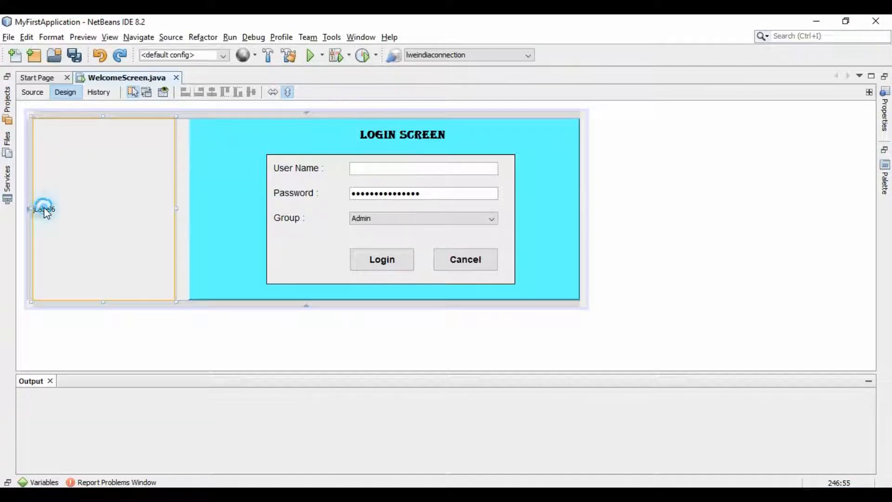
- Open jLabel6's Properties and launch the icon property editor
right_click(45, 209)
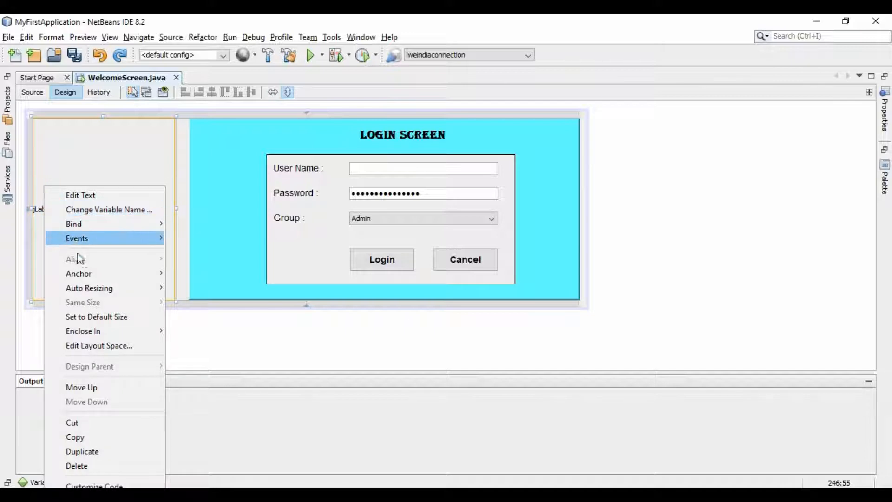
mouse_move(77, 259)
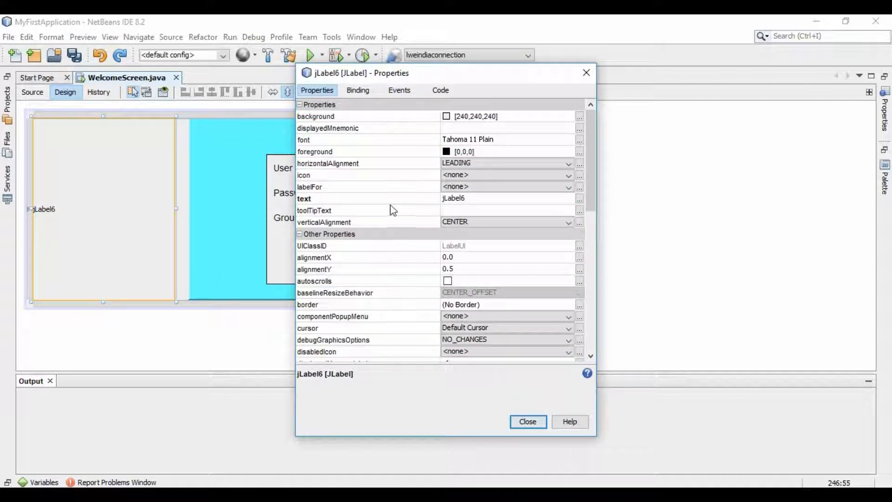
click(579, 175)
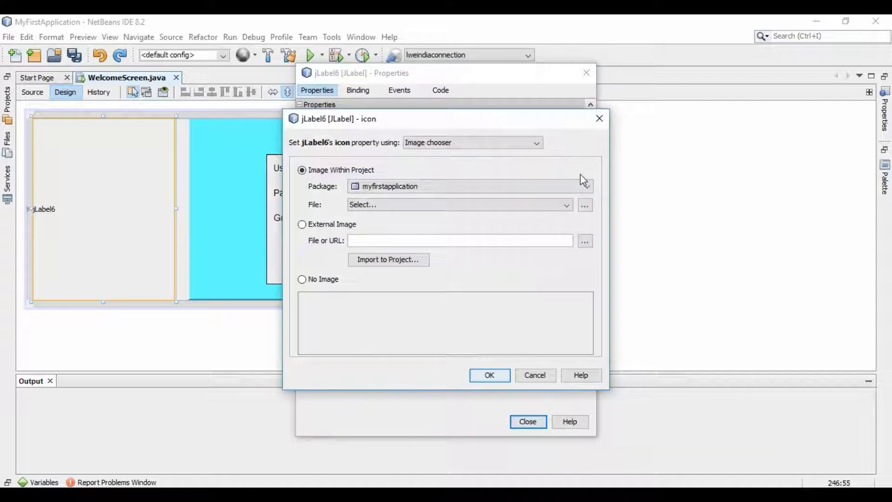
mouse_move(572, 178)
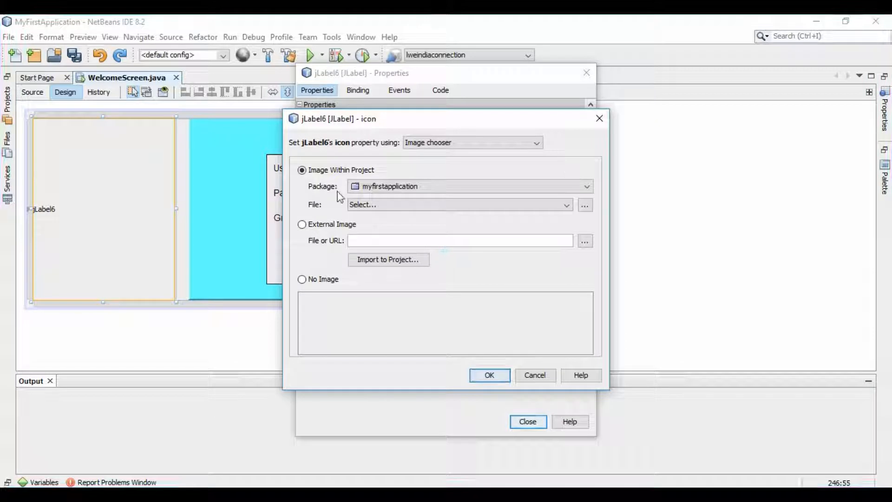
mouse_move(355, 149)
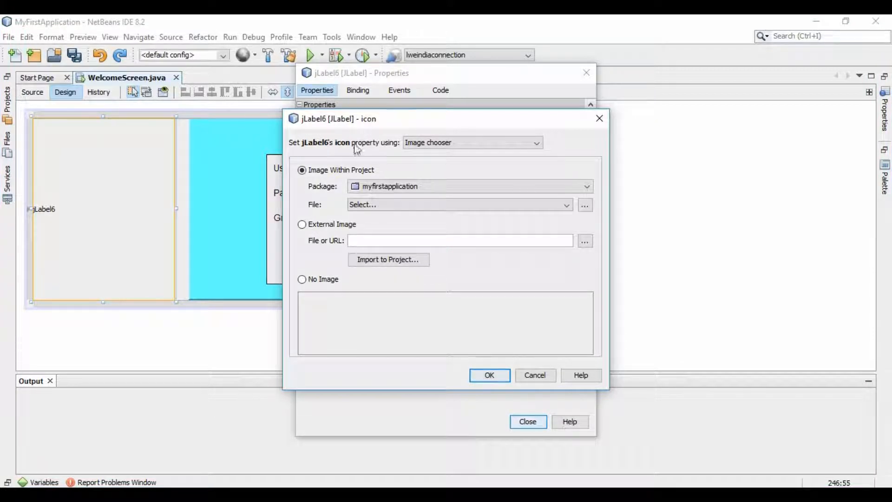
- Set jLabel6's icon to userloginimage.png from the Image package and confirm
click(586, 186)
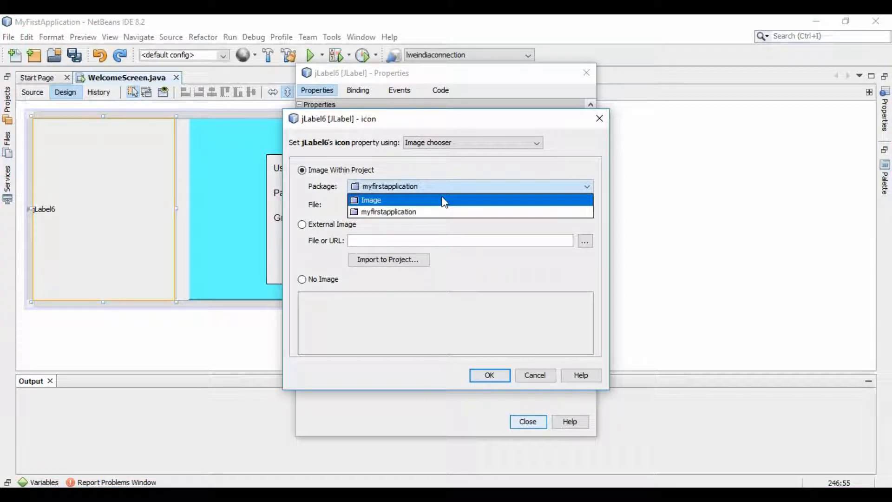
click(370, 199)
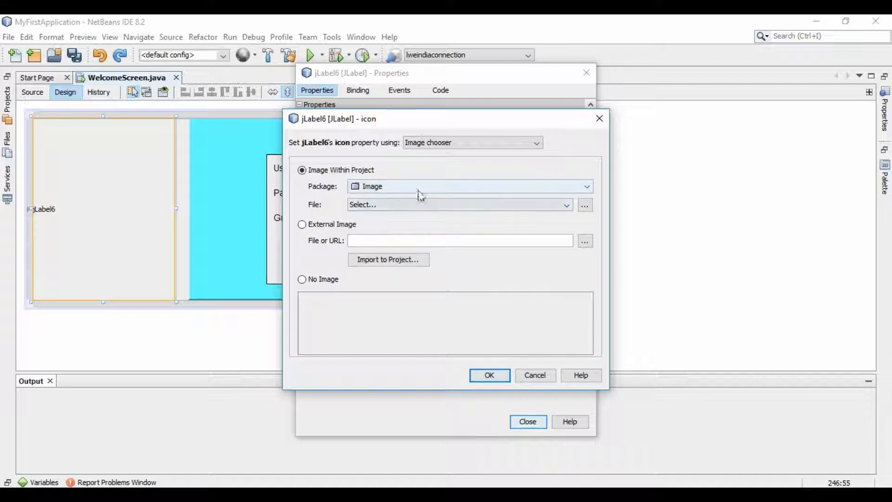
click(565, 204)
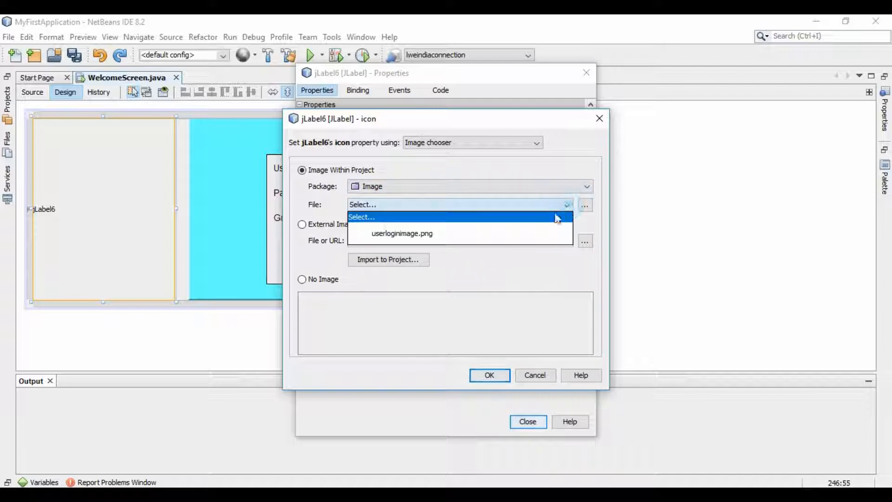
click(402, 233)
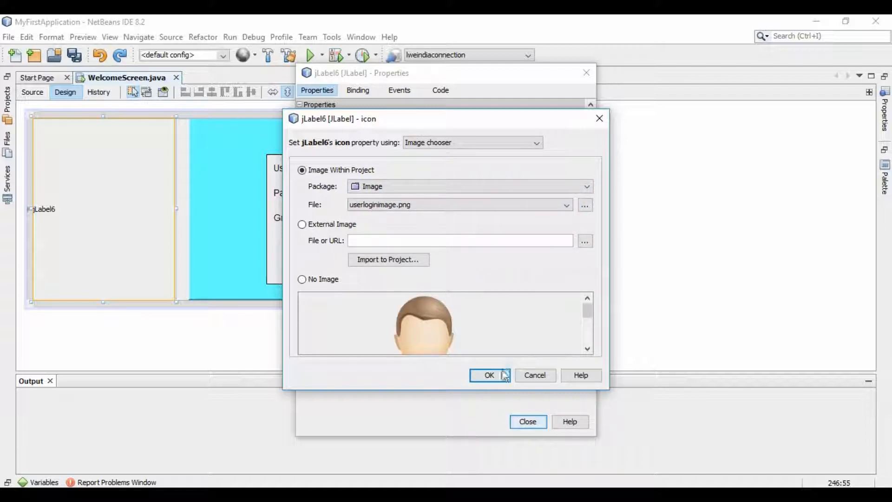
click(488, 374)
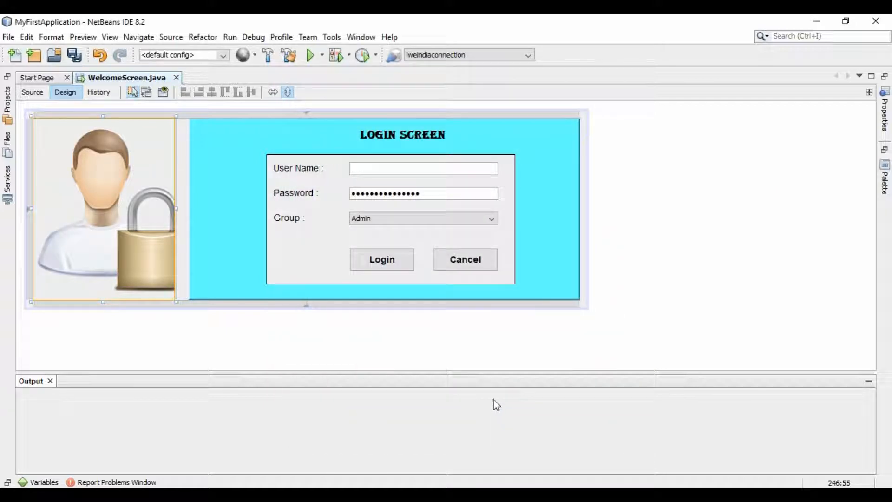
mouse_move(492, 401)
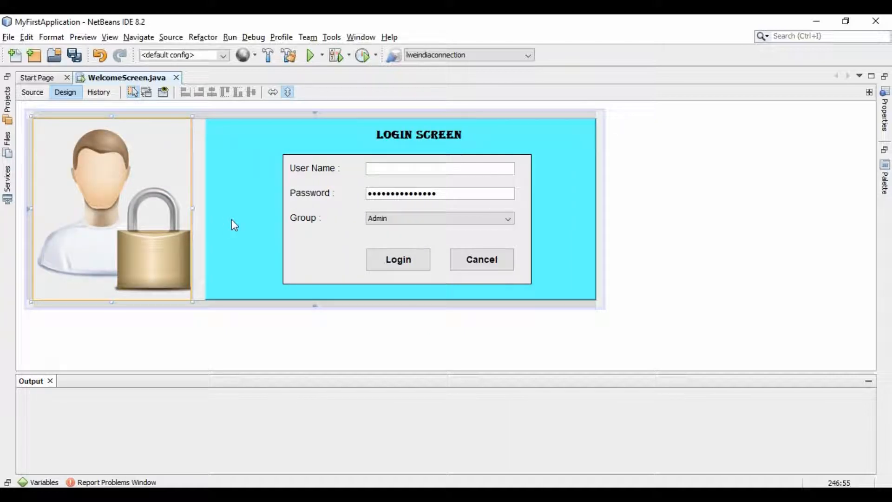
mouse_move(310, 55)
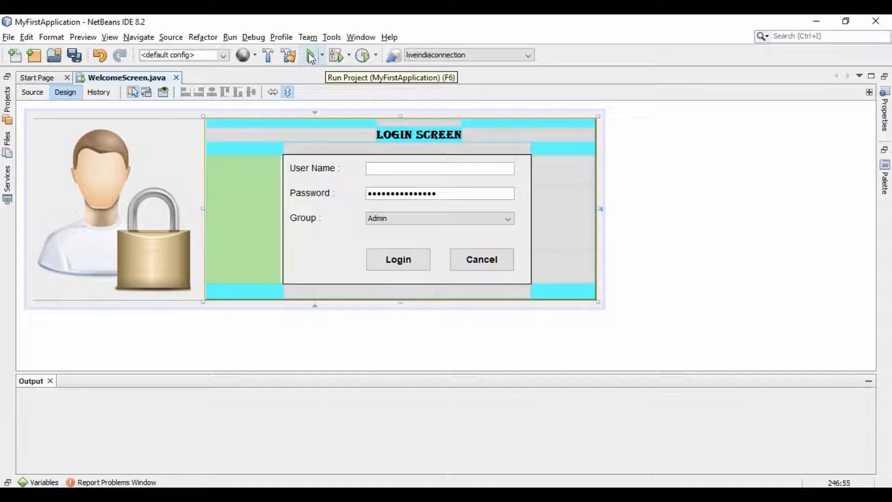
- Run MyFirstApplication to open the login window with the padlock image
click(311, 55)
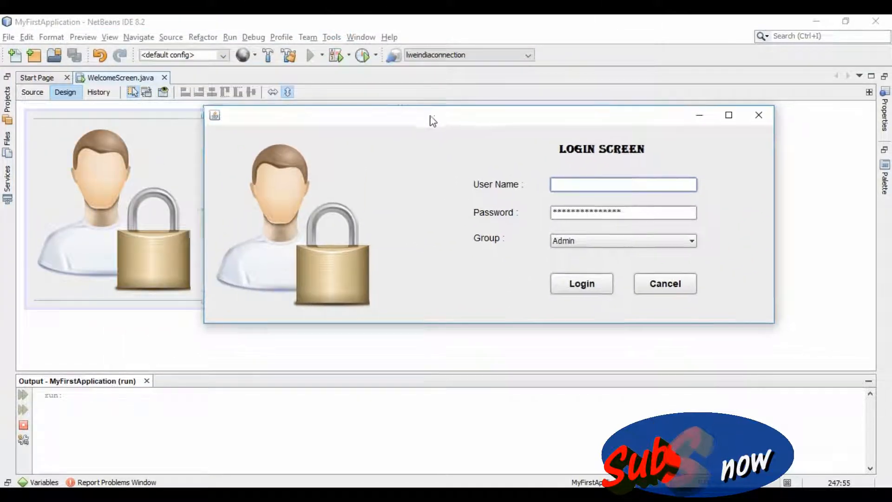
mouse_move(624, 303)
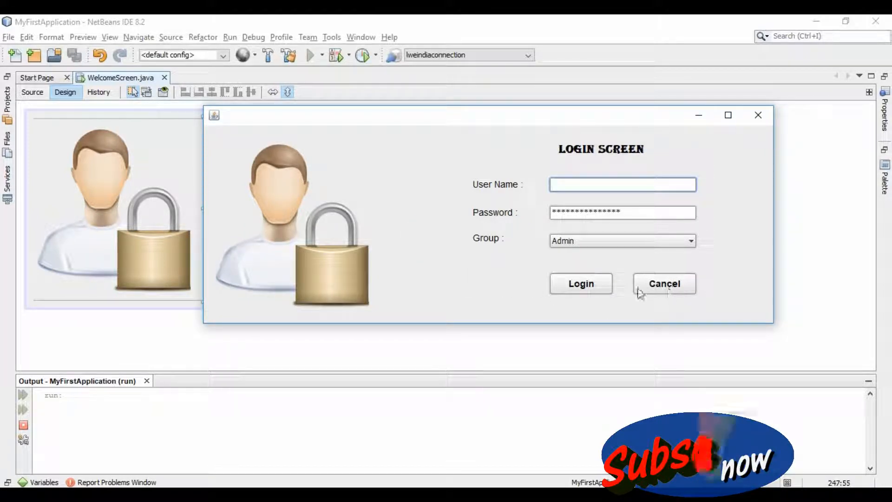
mouse_move(575, 373)
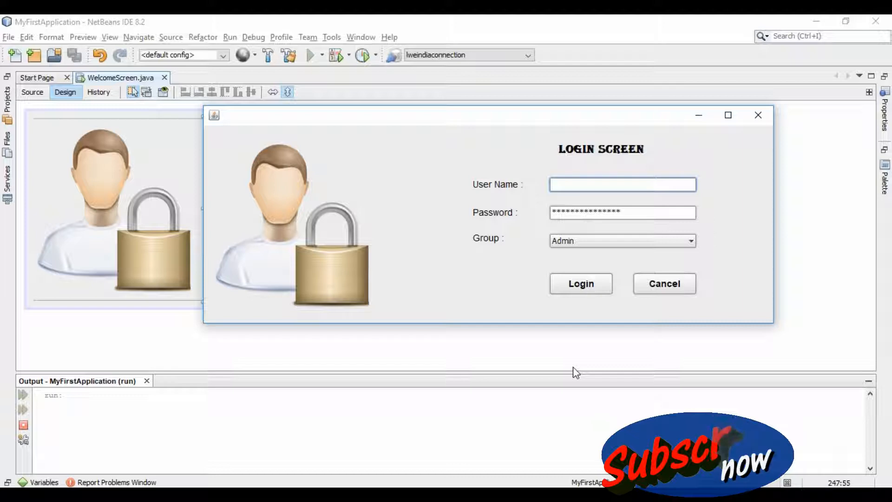